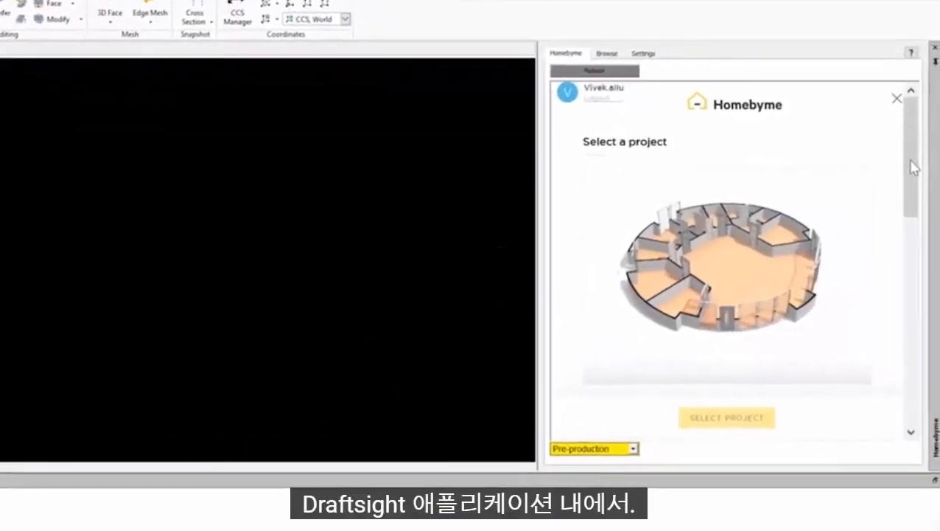
# - Browse the HomeByMe project list and select the round house project thumbnail
pyautogui.scroll(-3)
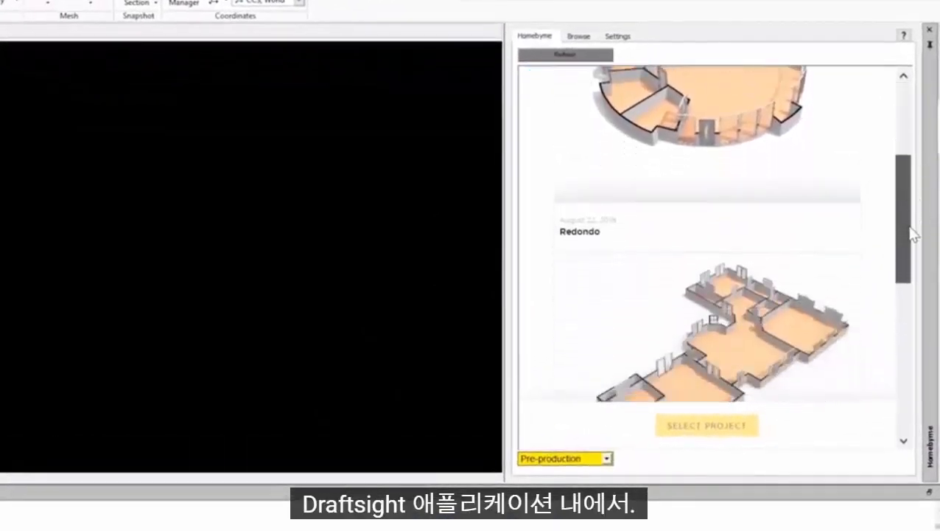
pyautogui.scroll(-3)
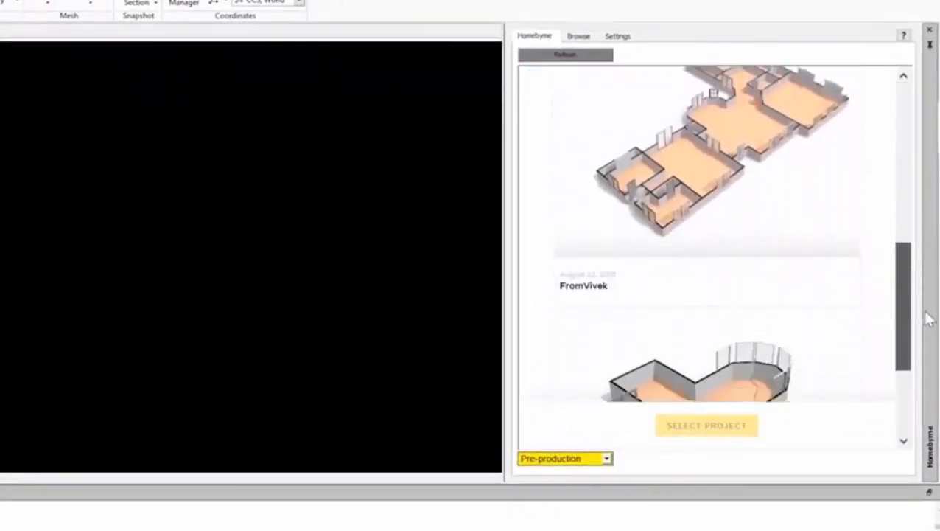
pyautogui.scroll(-3)
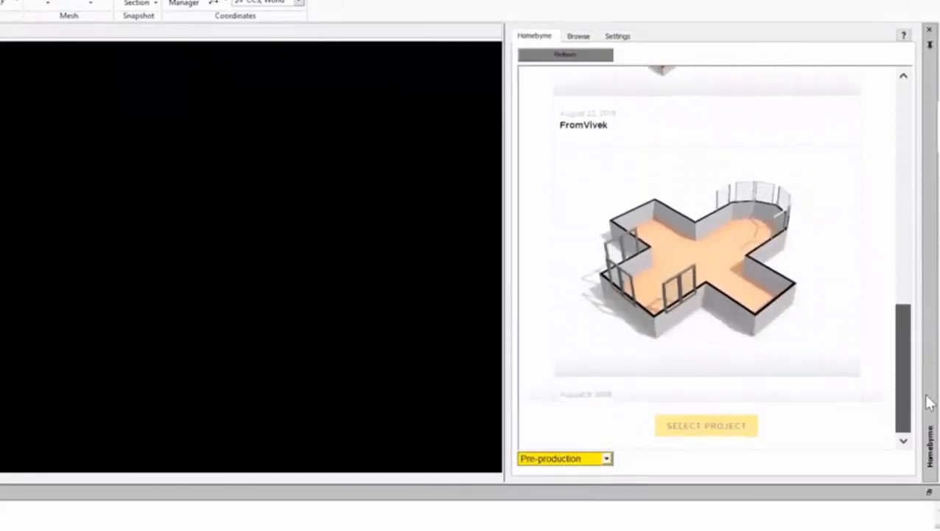
pyautogui.scroll(3)
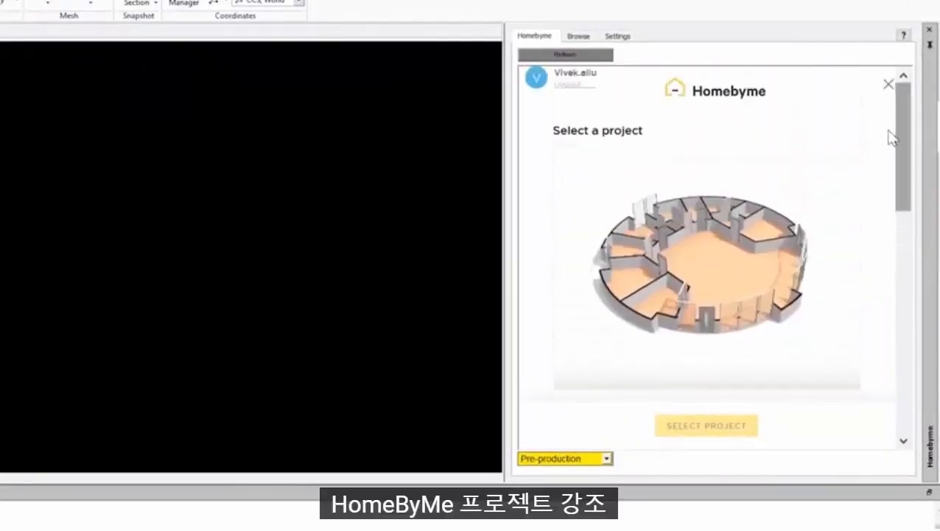
pyautogui.click(706, 262)
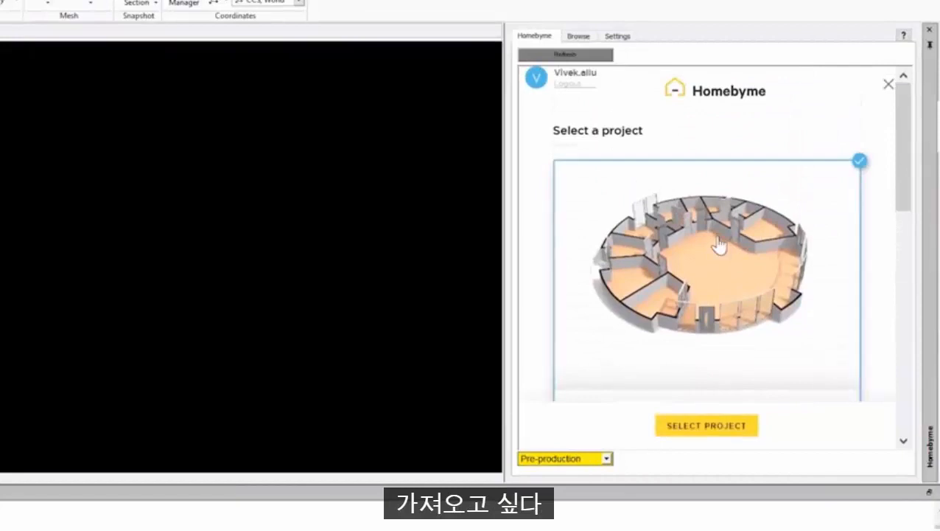
# - Confirm the round house project and set the import units to Feet & Inches
pyautogui.click(704, 424)
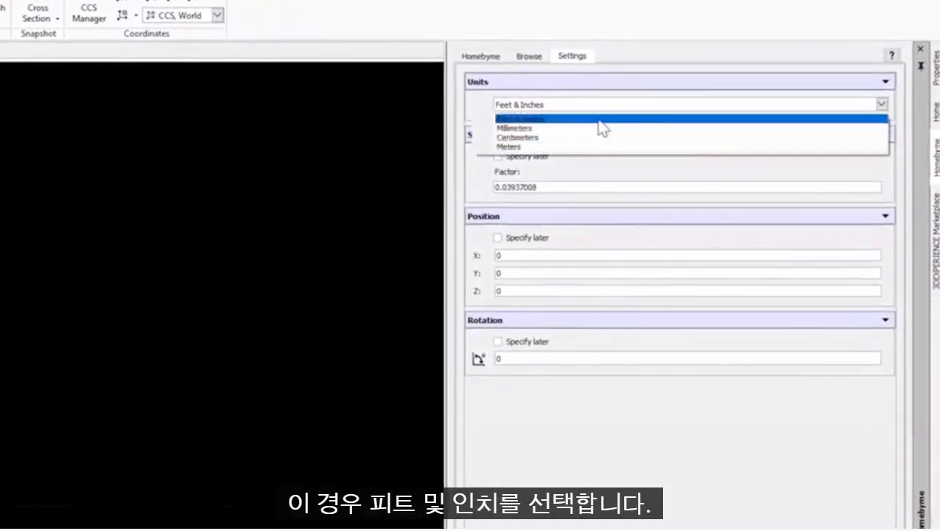
pyautogui.click(522, 118)
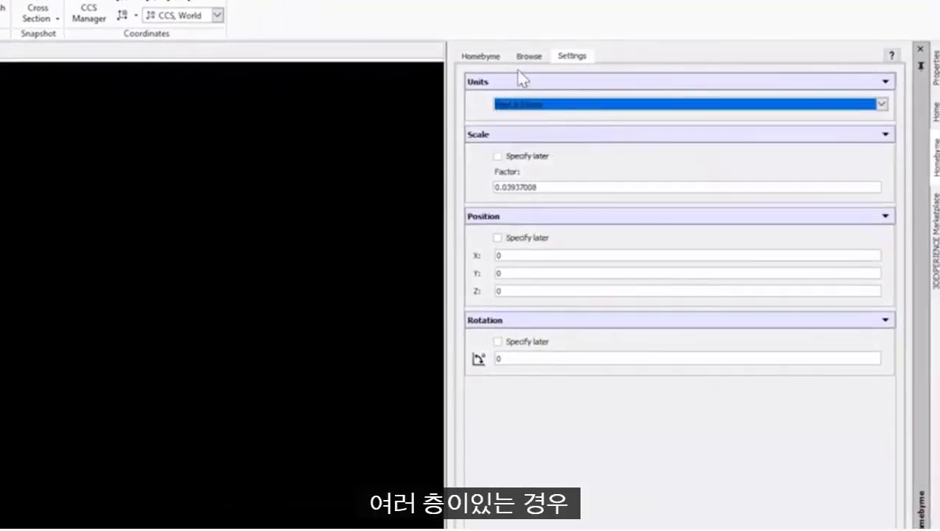
# - Choose level HBM_level_0 of the Redondo house and generate its 2D floor plan
pyautogui.click(481, 56)
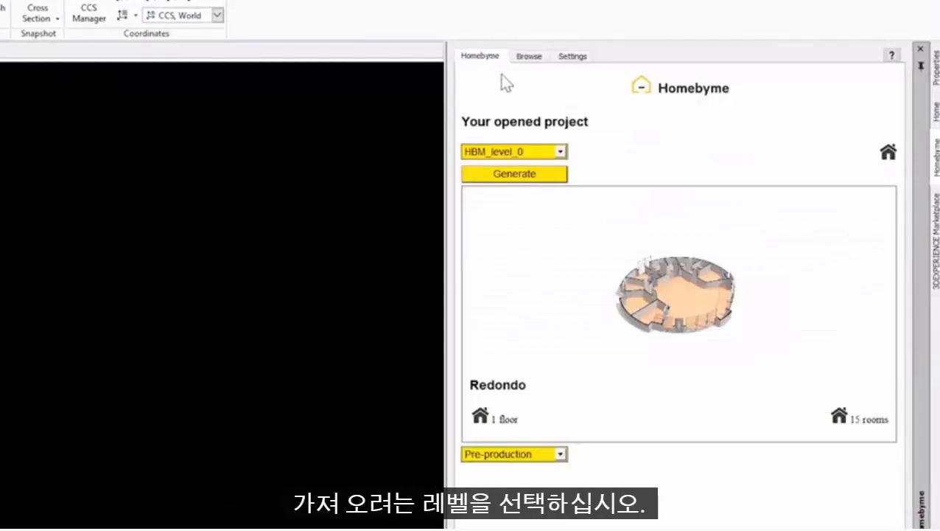
pyautogui.click(560, 150)
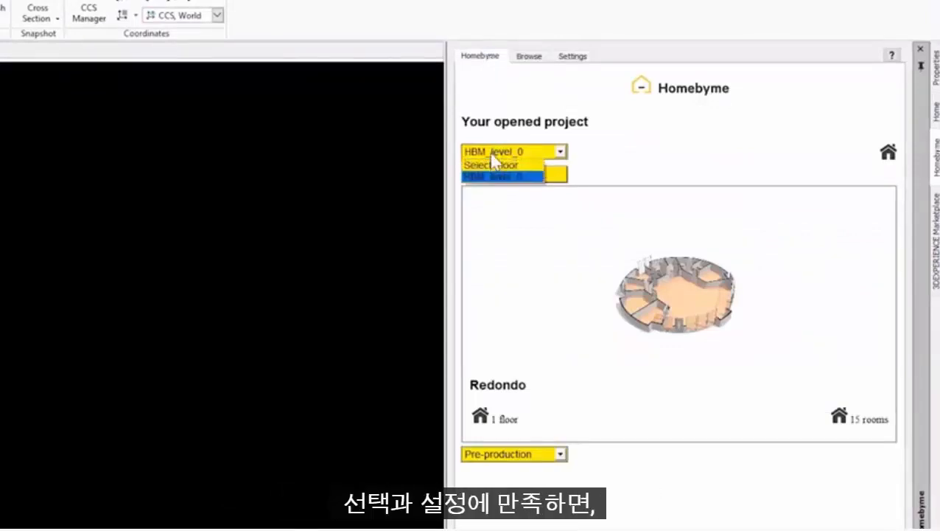
pyautogui.click(503, 175)
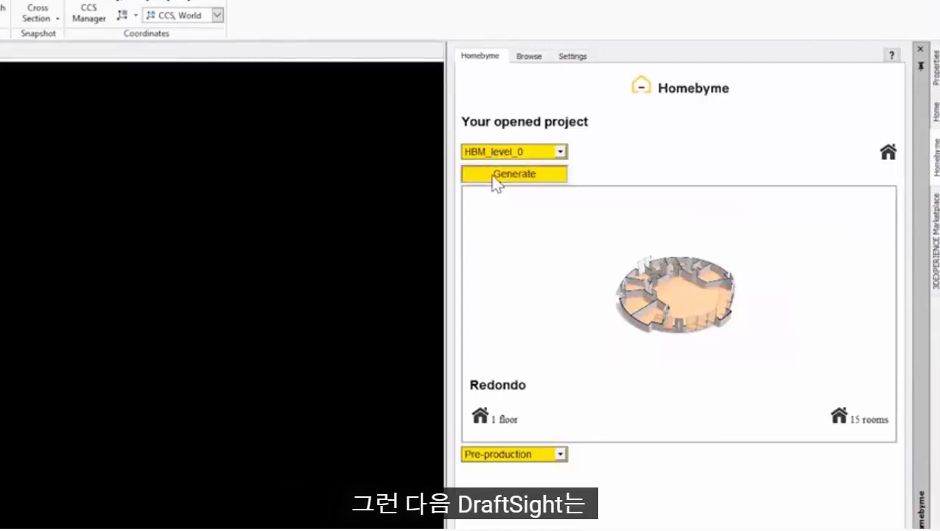
pyautogui.click(514, 174)
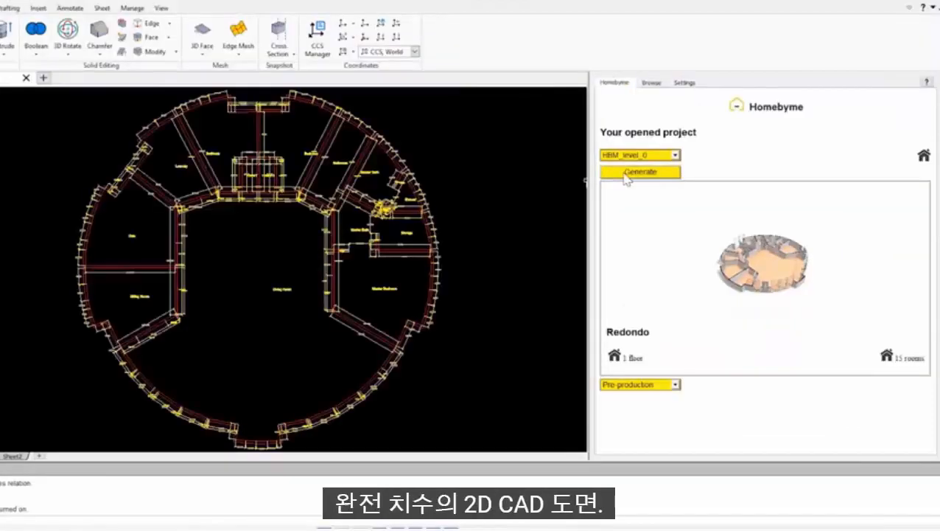
pyautogui.moveTo(550, 159)
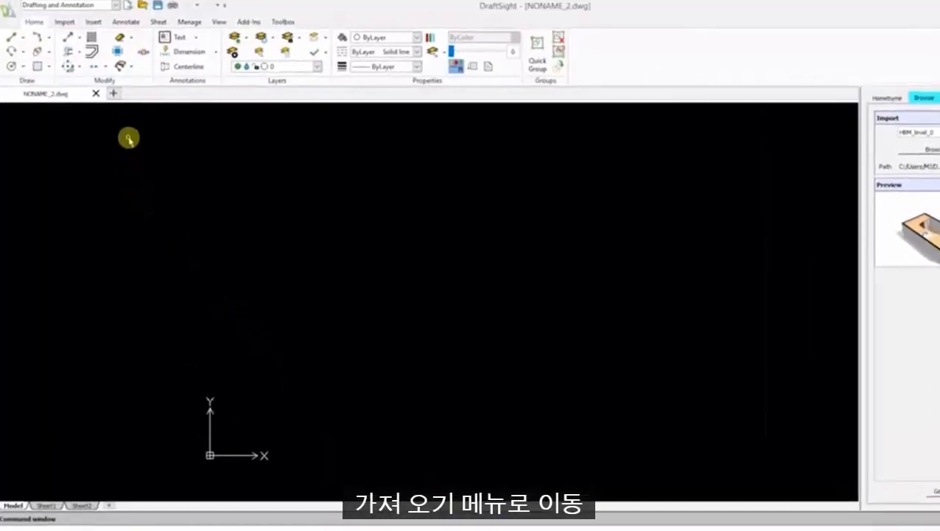
# - Launch the Homebyme Floor plan import from the Import tools, showing the Browse panel
pyautogui.click(64, 22)
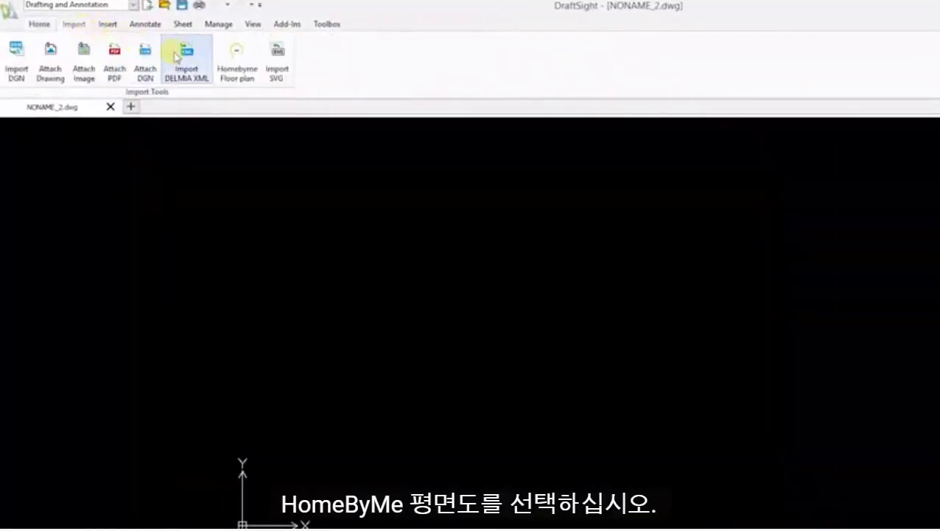
pyautogui.moveTo(236, 59)
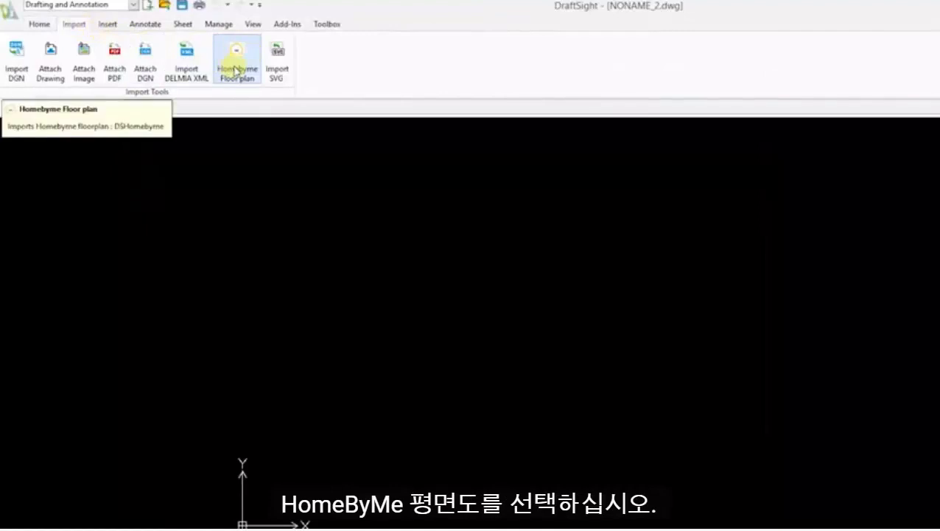
pyautogui.click(236, 59)
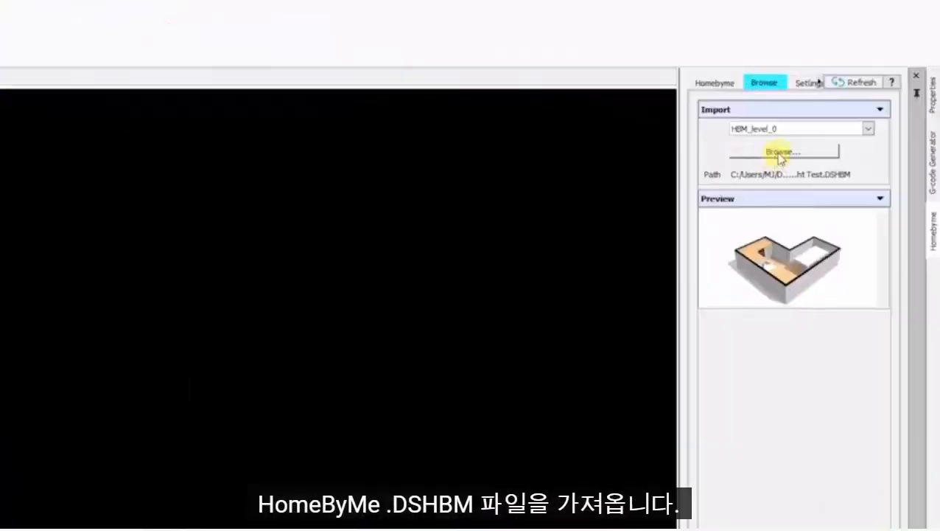
# - Load DraftSight Test.DSHBM and generate the L-shaped kitchen floor plan drawing
pyautogui.click(785, 150)
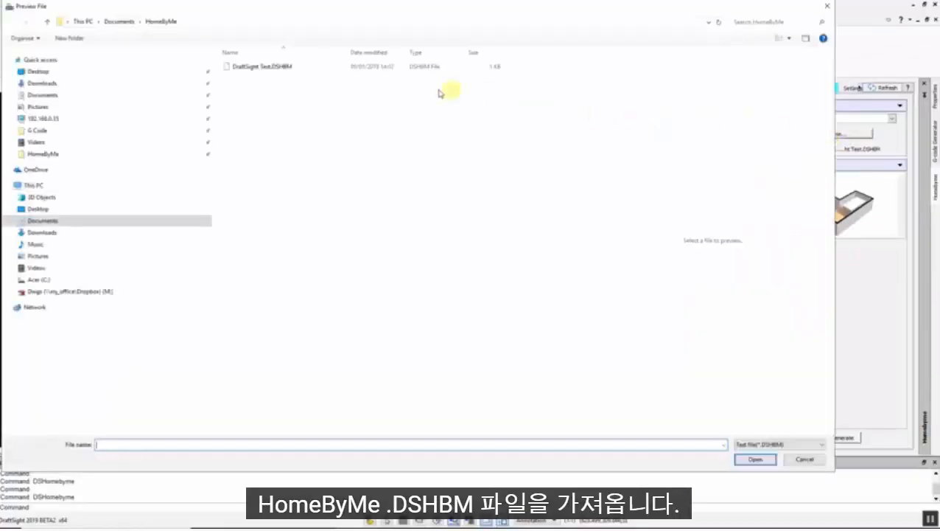
pyautogui.click(263, 66)
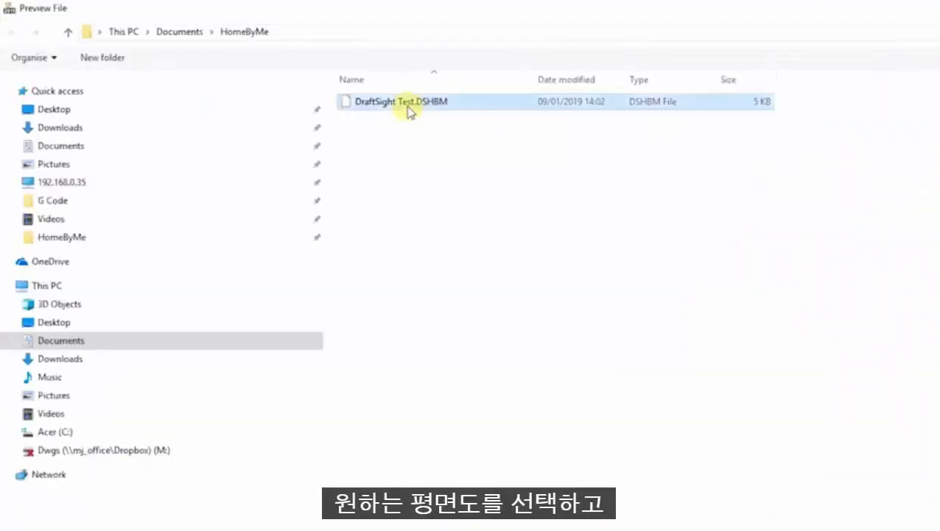
pyautogui.doubleClick(401, 100)
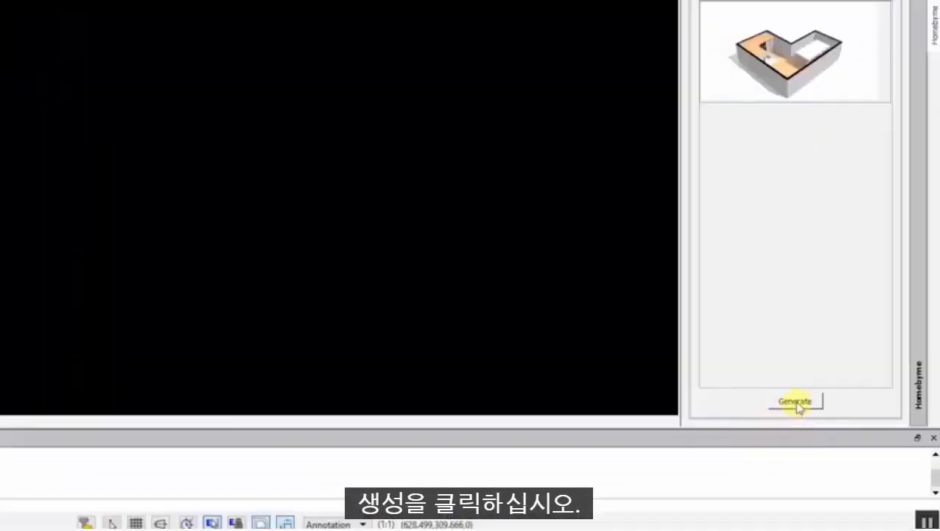
pyautogui.click(796, 401)
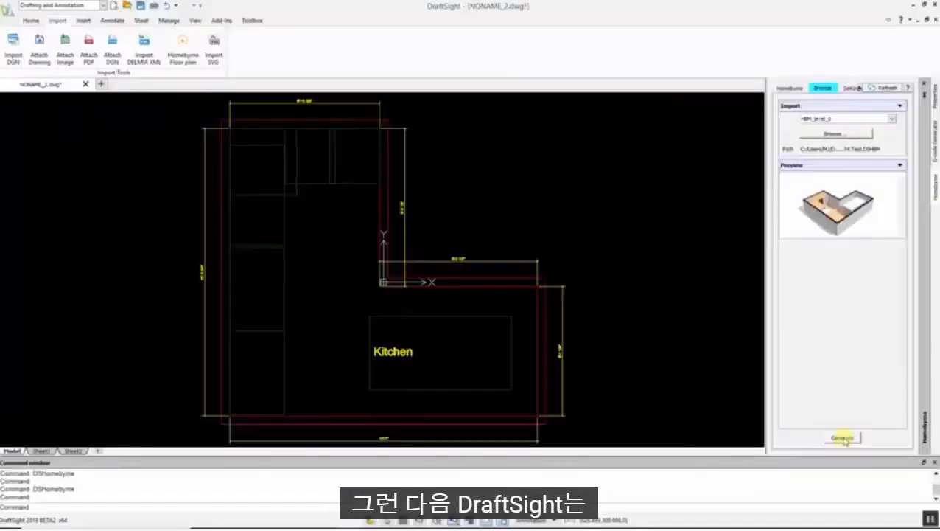